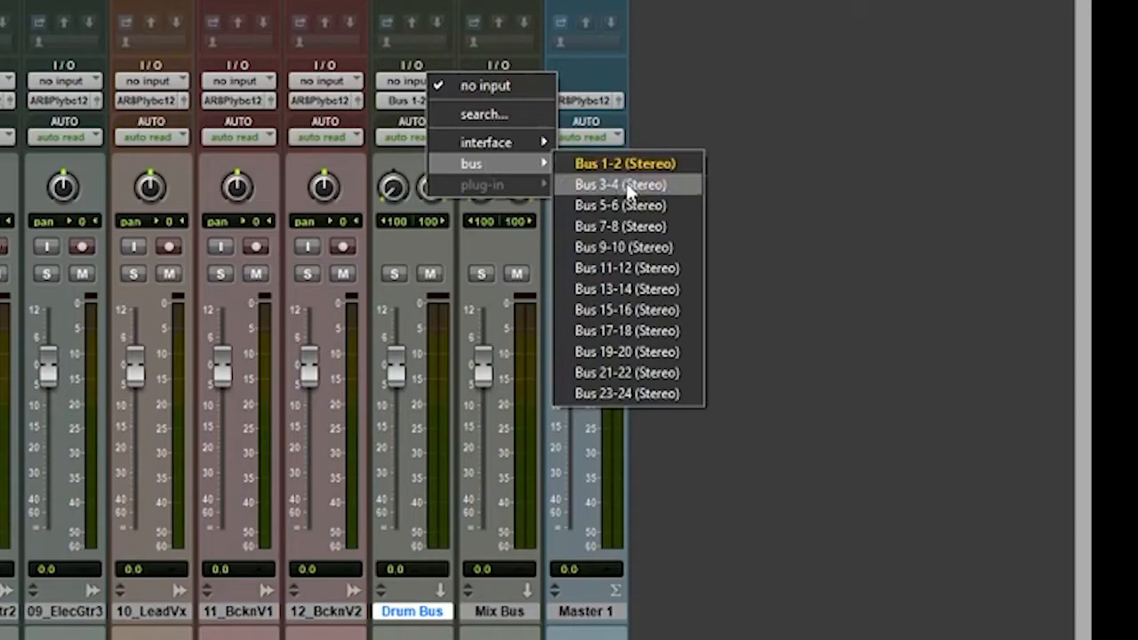
- Set the Drum Bus track's input to Bus 3-4 (Stereo)
left_click(626, 184)
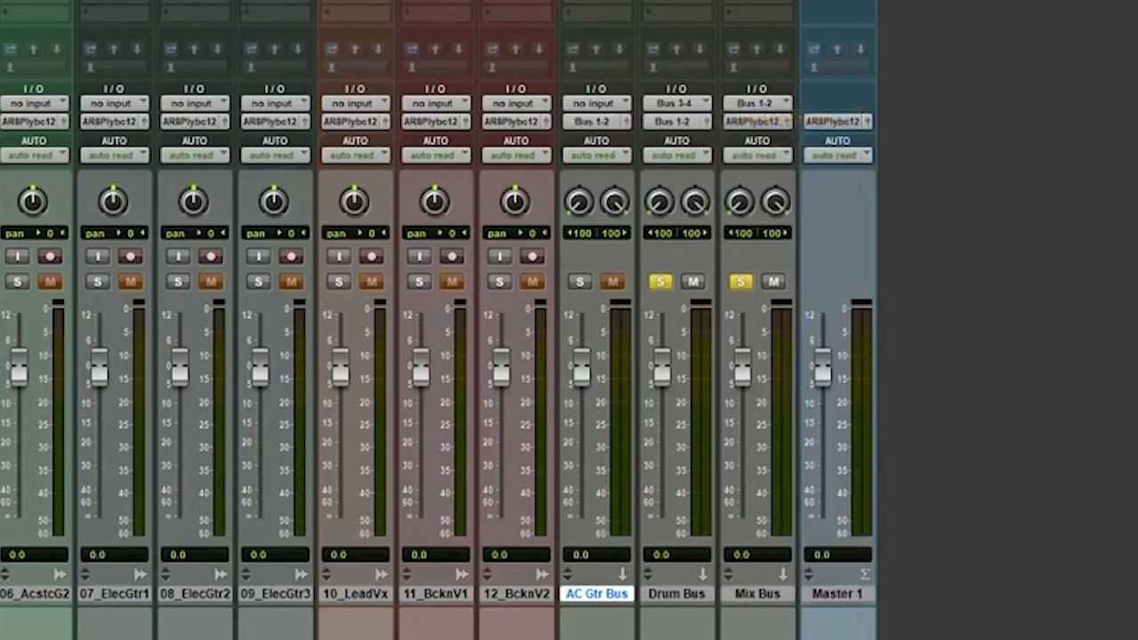
- Scroll the mixer left toward the acoustic guitar tracks 05_AcstcG1 and 06_AcstcG2
scroll("left", 3)
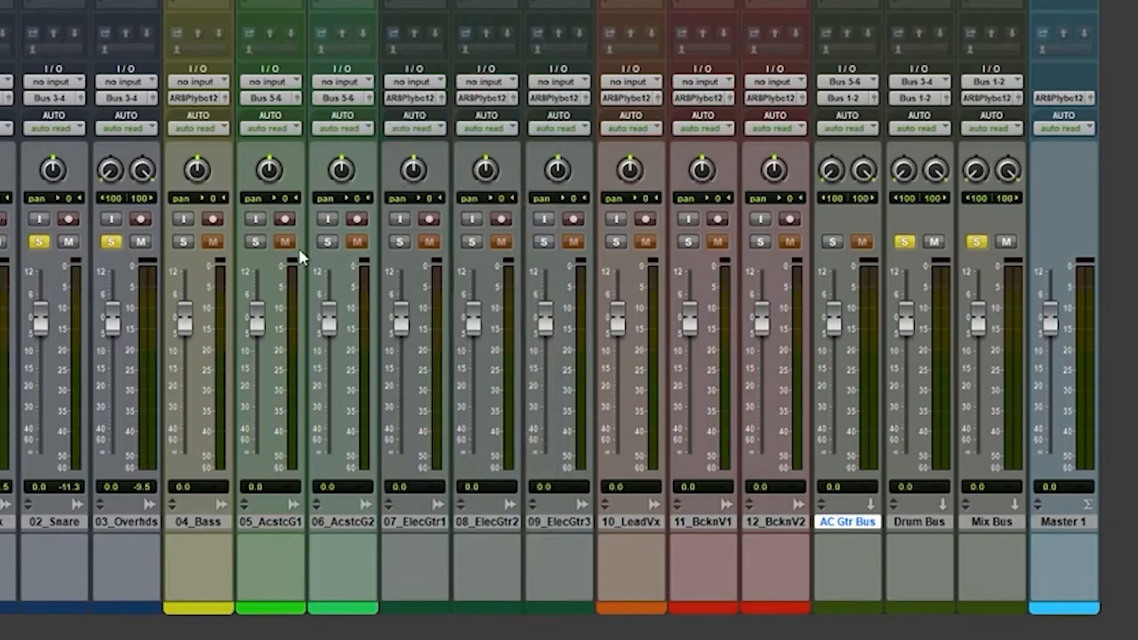